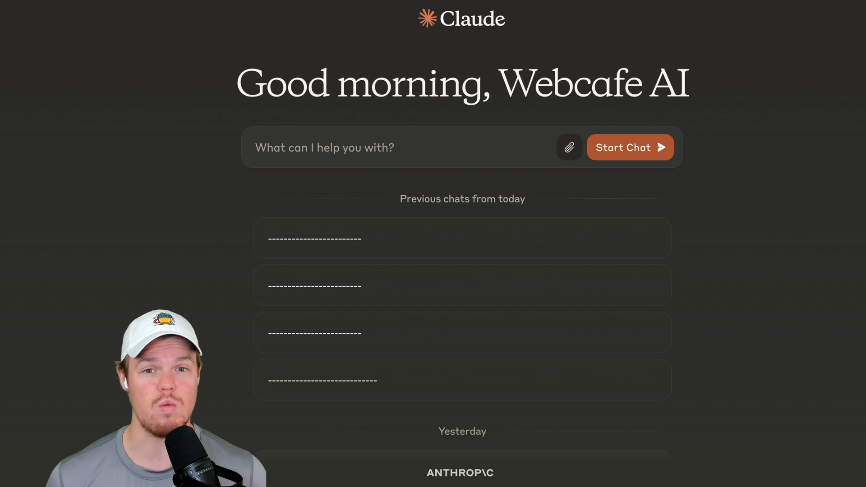
Step: Open Account Settings from the avatar menu and view the Pro subscription billing page
click(846, 22)
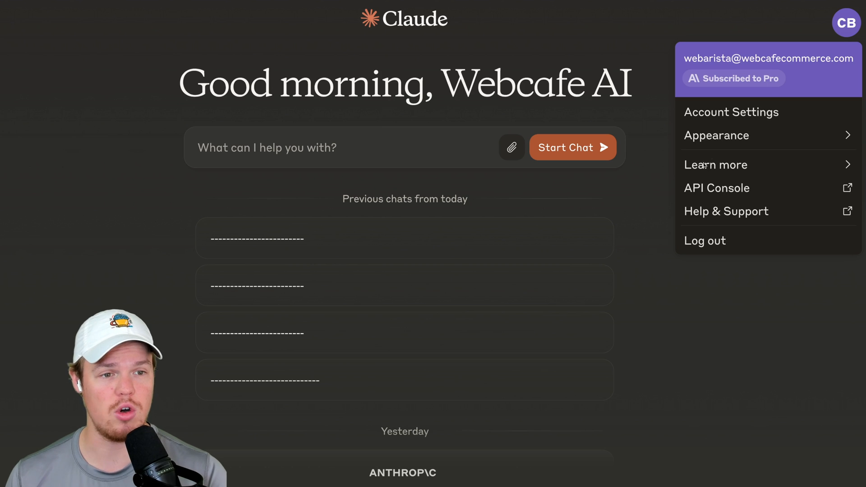
click(731, 112)
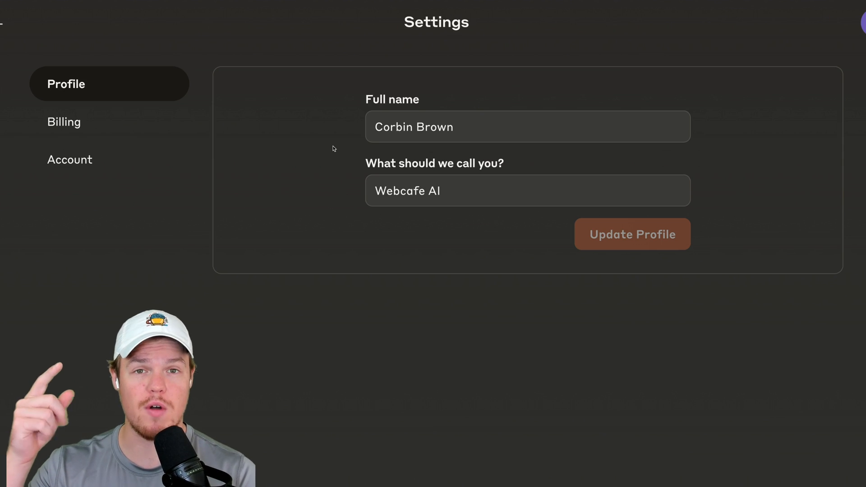
click(527, 191)
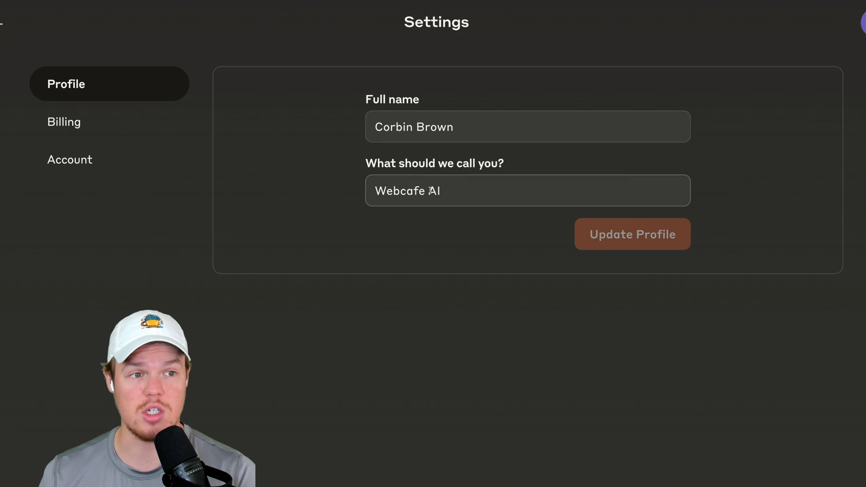
click(64, 121)
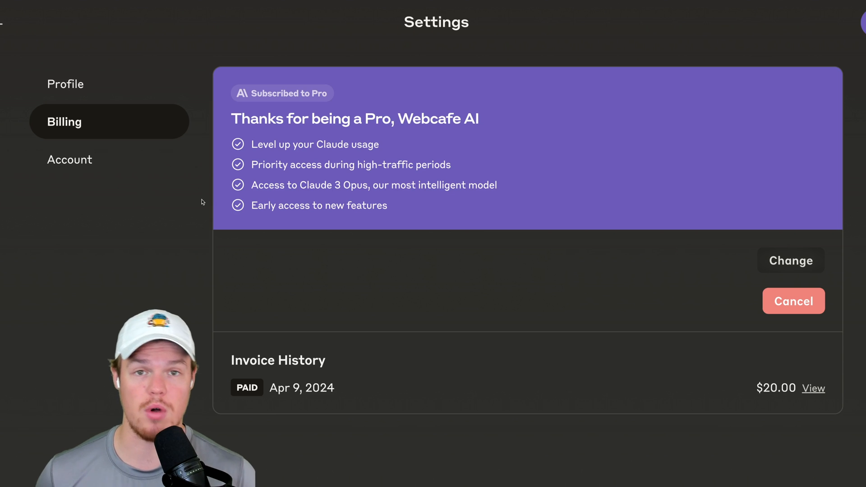
mouse_move(380, 154)
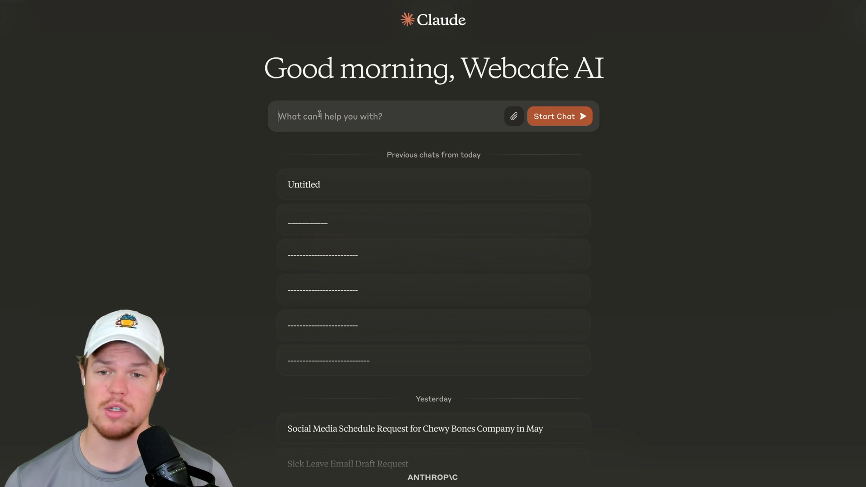
Step: Draft a dog-image prompt and review the model list, keeping Claude 3 Opus
text(Generate an image of a dog)
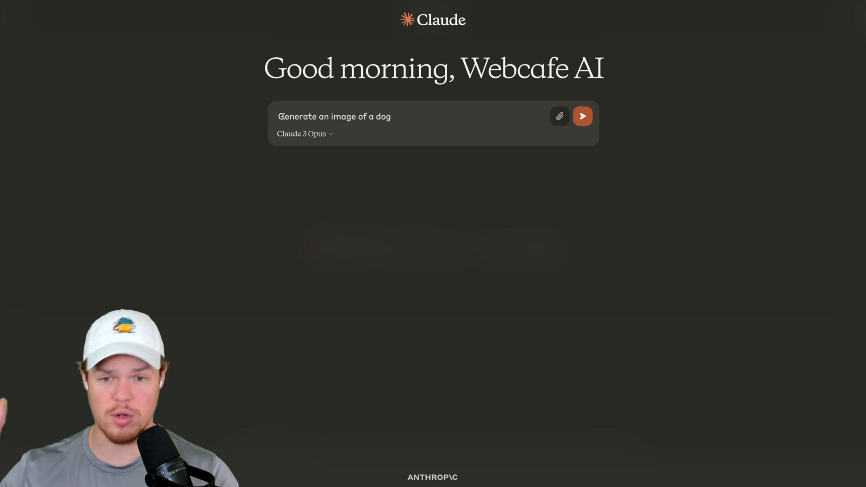
click(582, 116)
text(Hello)
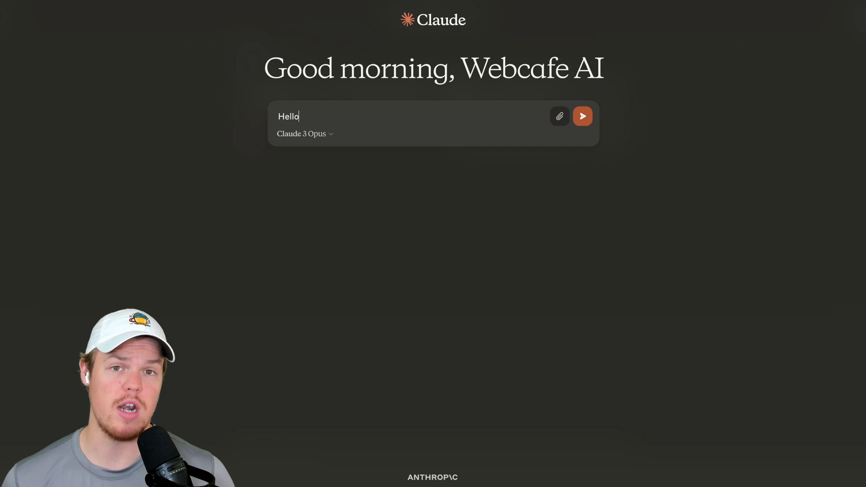
click(301, 134)
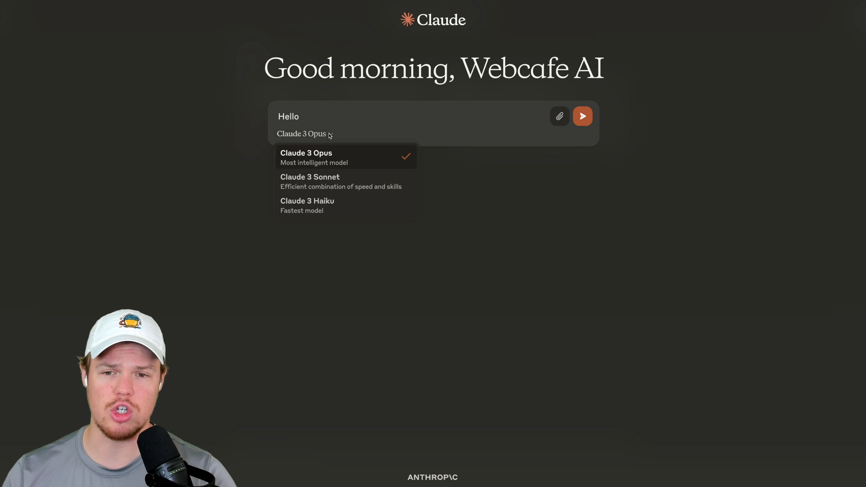
mouse_move(341, 182)
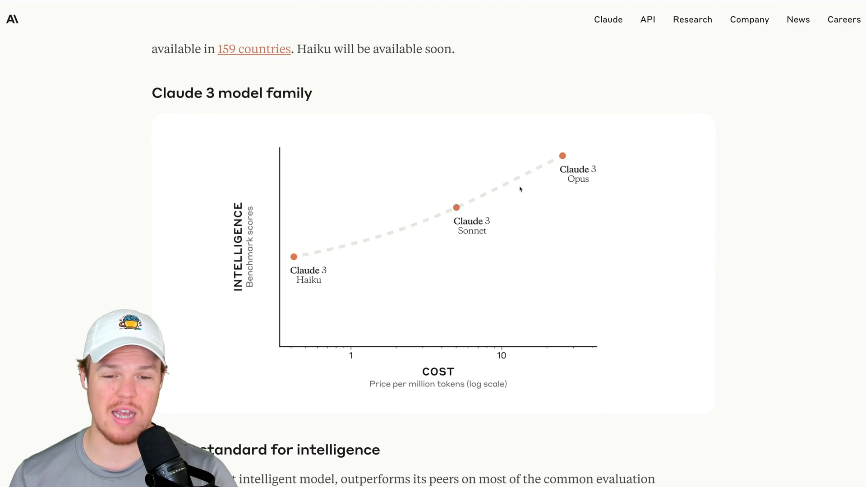
mouse_move(580, 143)
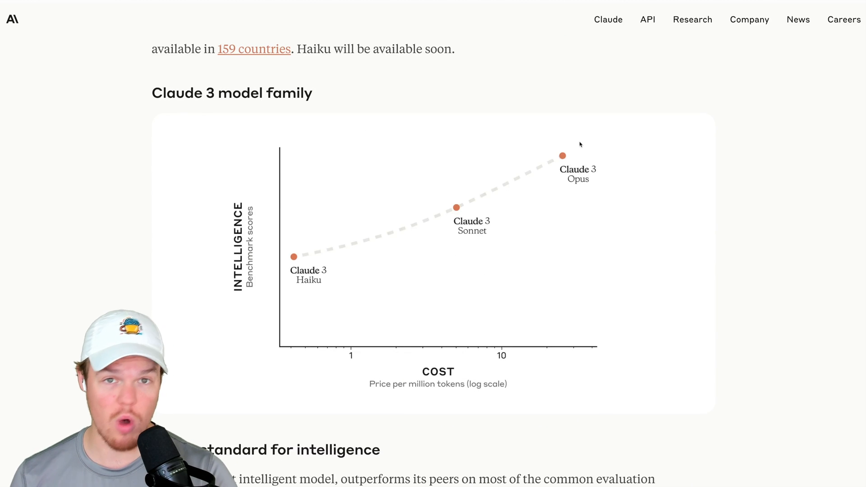
mouse_move(75, 6)
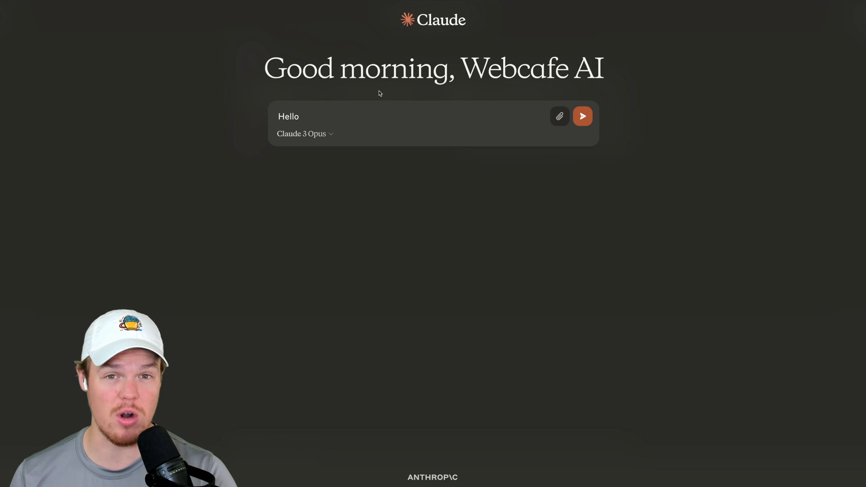
Step: Send 'Can you find me an article on EV industry', then start a new chat
click(303, 134)
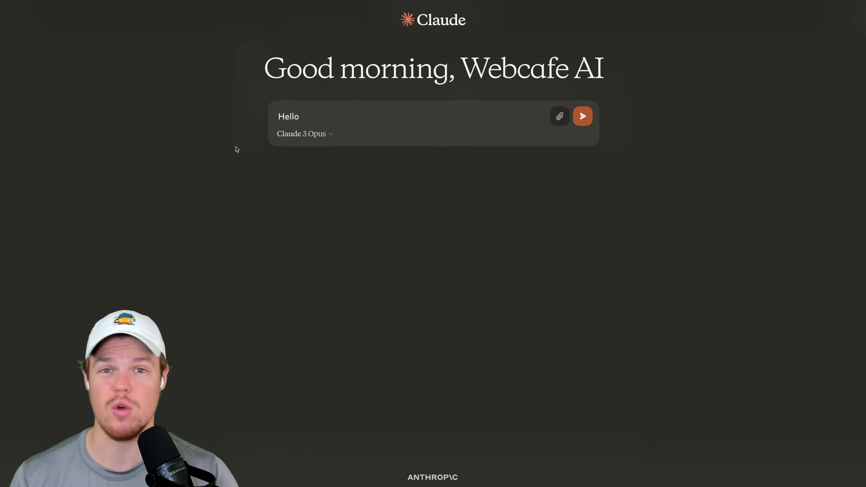
text(Can you find me an article on EV industry)
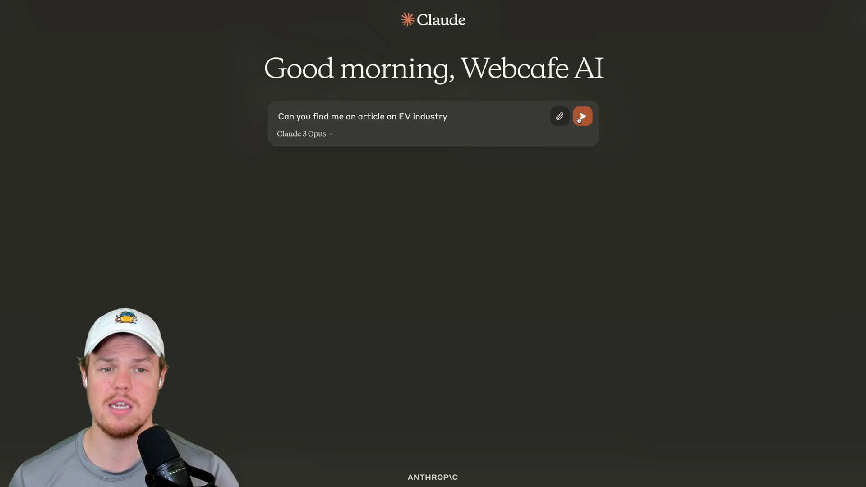
click(582, 116)
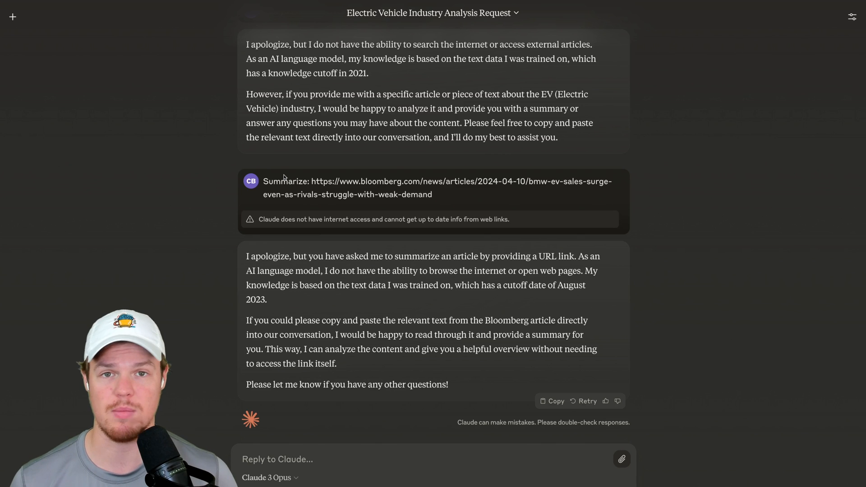
click(12, 17)
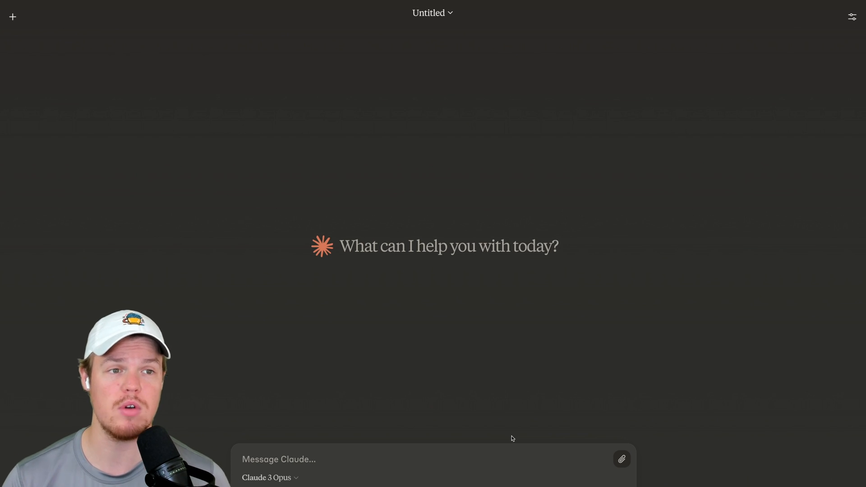
mouse_move(621, 459)
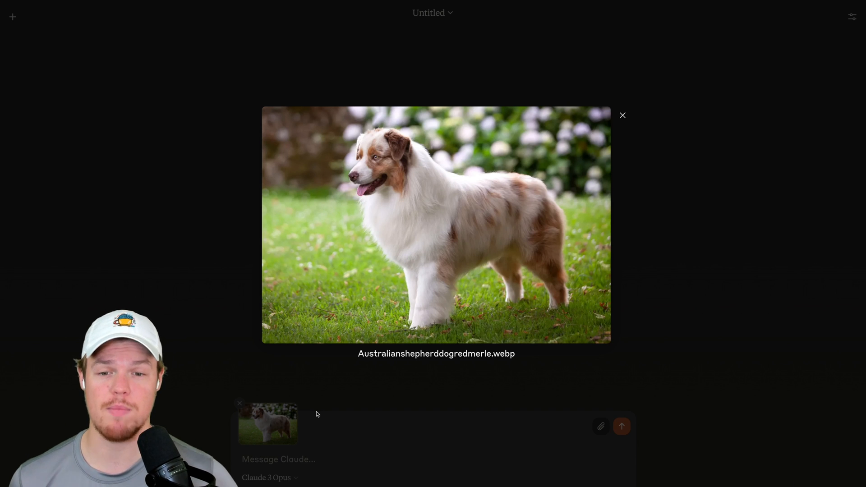
Step: Send the breed question about the dog photo, get Australian Shepherd, and start a new chat
click(623, 115)
text(What is in the picture and what is the breed?)
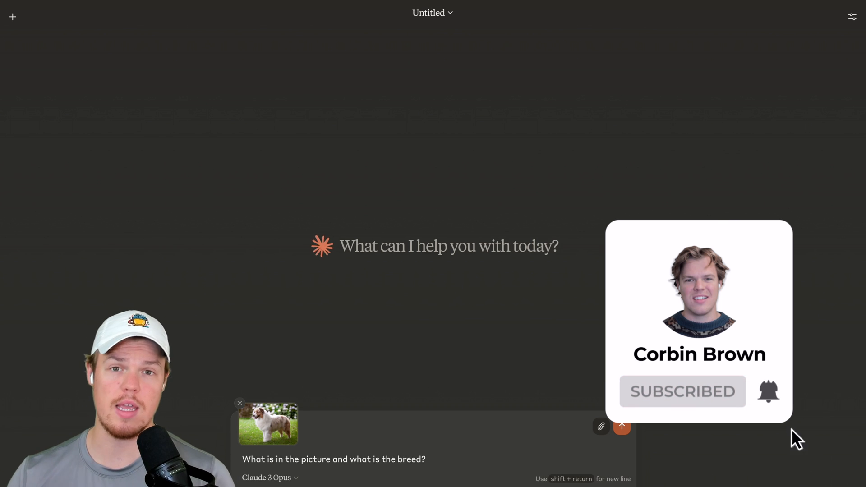
click(622, 425)
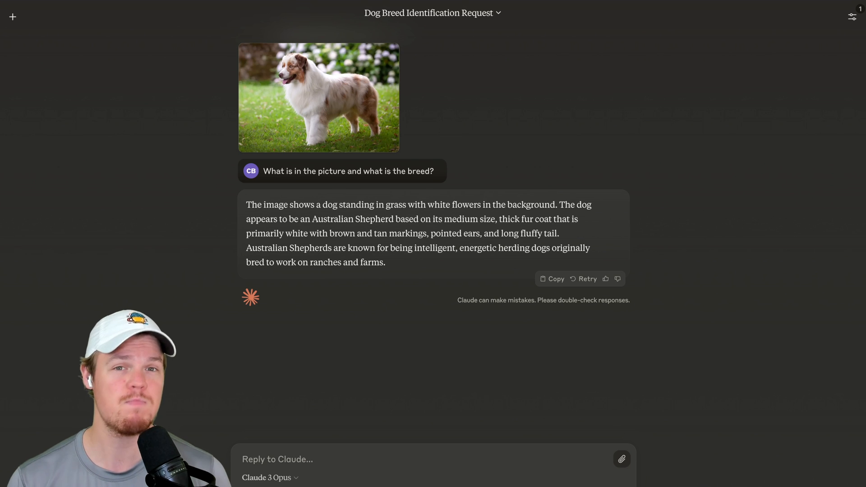
click(13, 16)
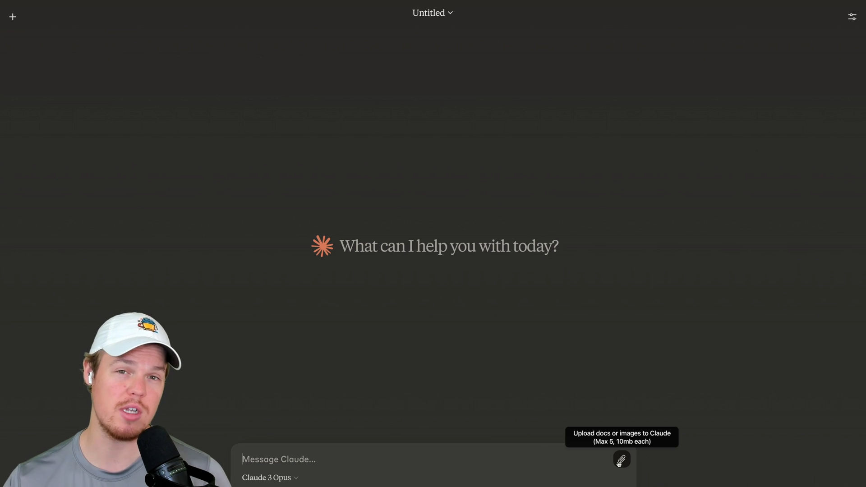
Step: Attach Research Paper.pdf, send the depressive-episode question, and open the paper
click(619, 459)
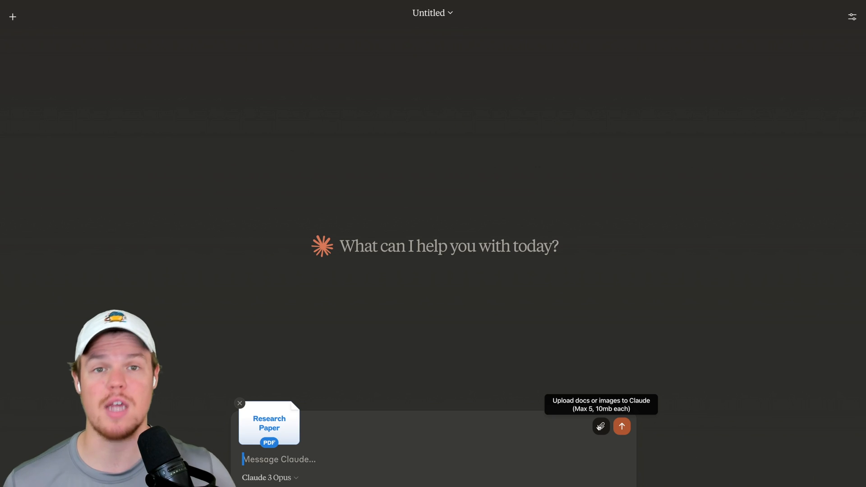
mouse_move(429, 472)
text(between 2008 and 2018 how many individuals aged 18–23 experiencing a major depressive episode?)
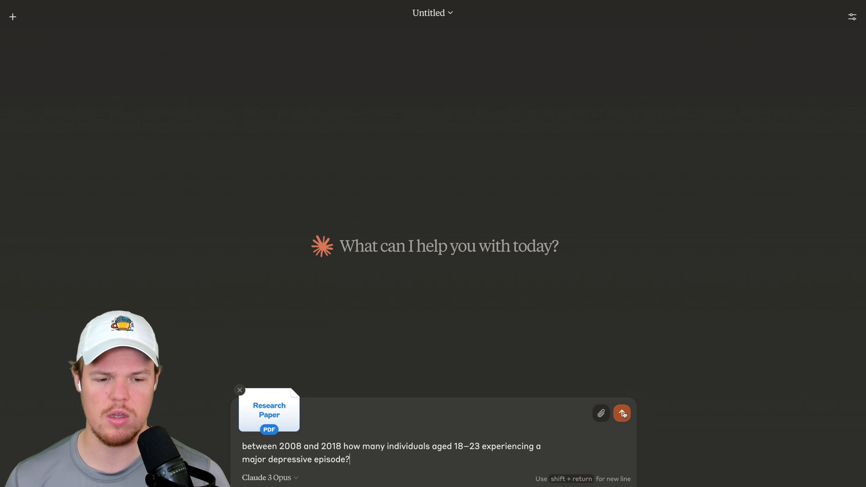
click(621, 413)
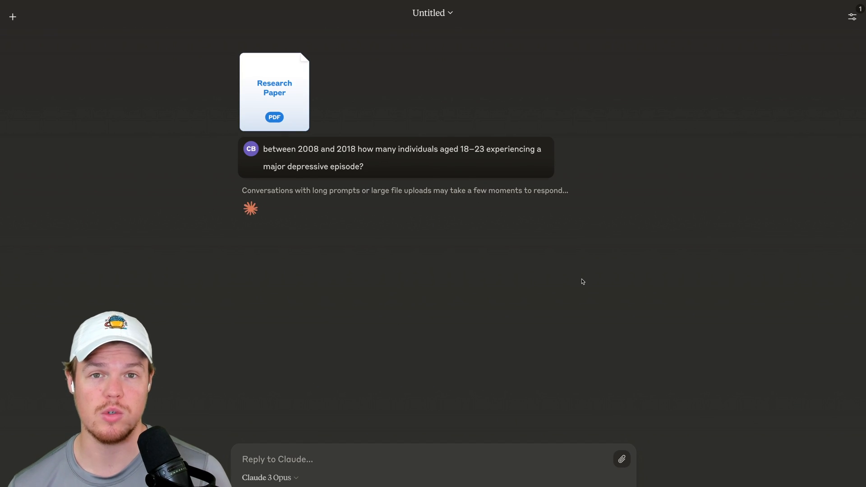
click(274, 92)
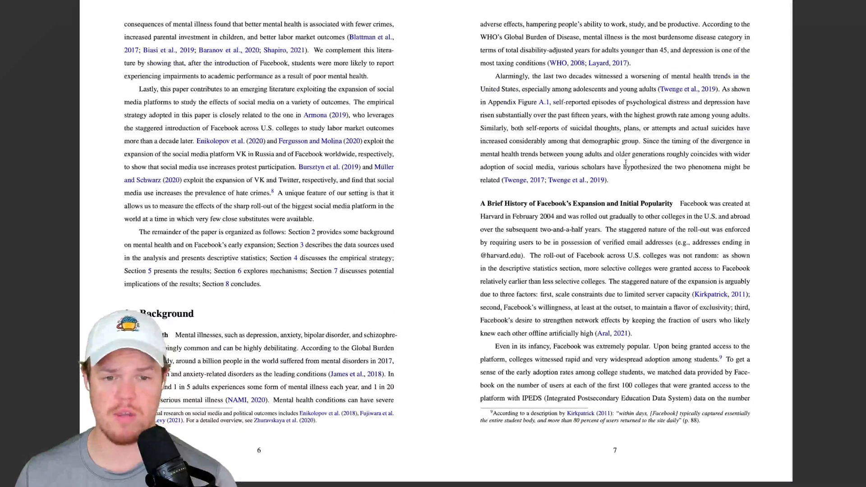
Step: Scroll through the research paper pages in the PDF viewer
scroll(down, 3)
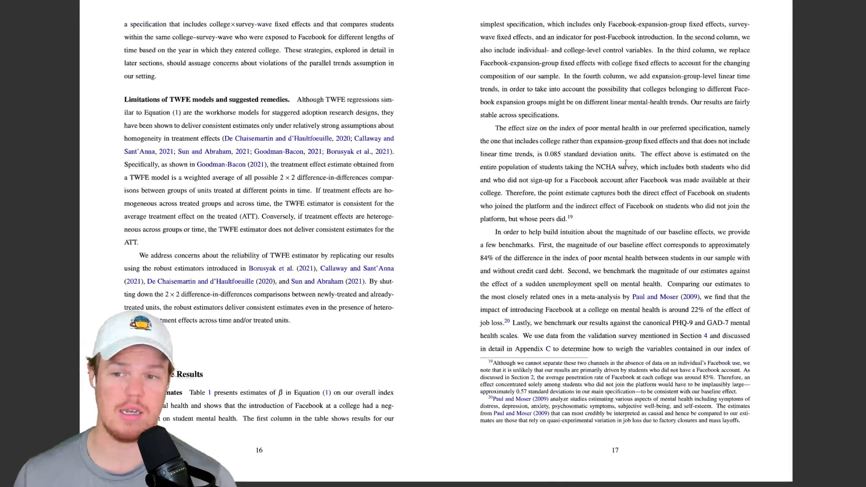
scroll(down, 3)
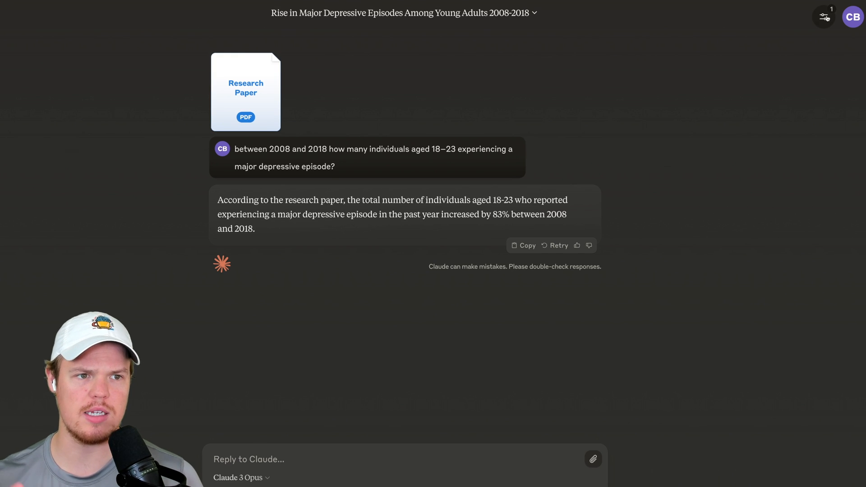
Step: Open the chat controls and inspect the attached Research Paper.pdf
click(823, 17)
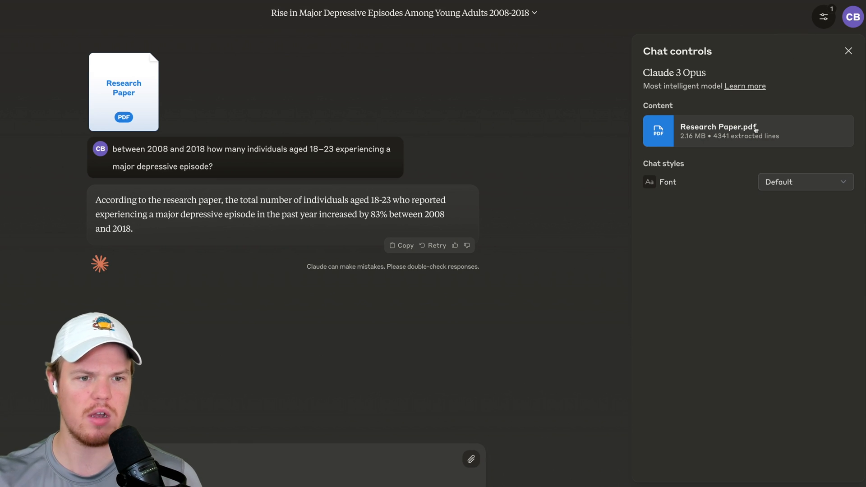
click(804, 182)
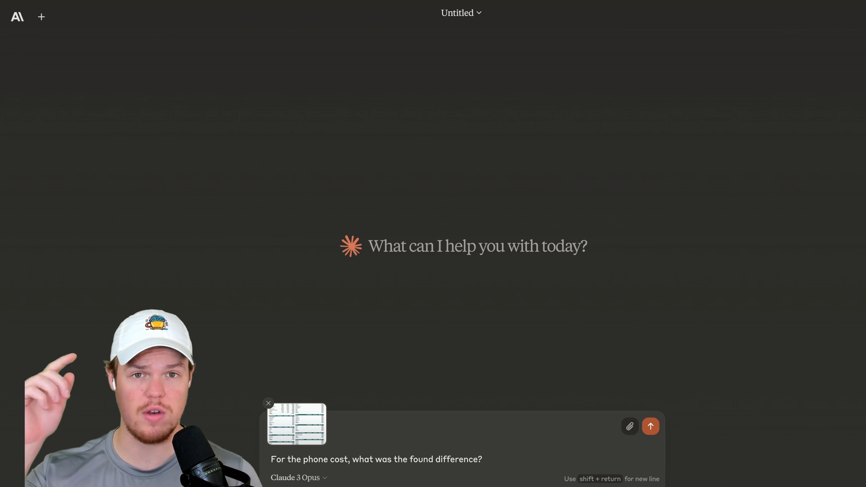
Step: Send the phone-cost question, get the $46 answer, and start a new chat
click(649, 425)
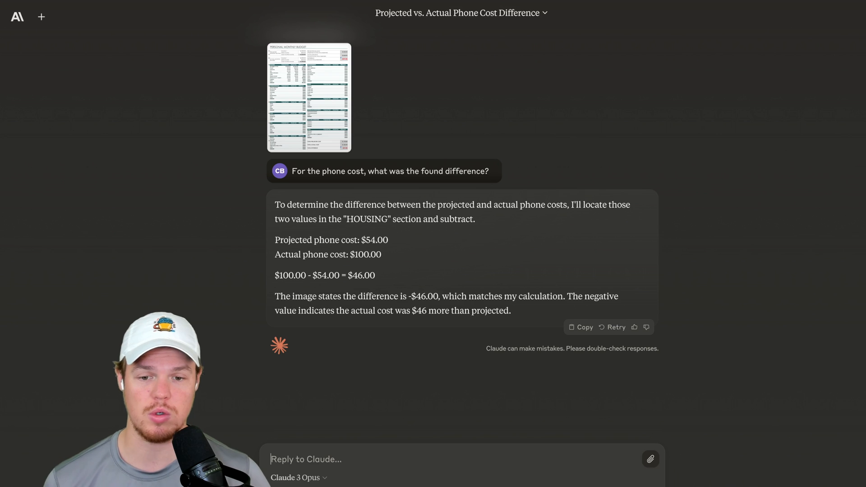
click(42, 17)
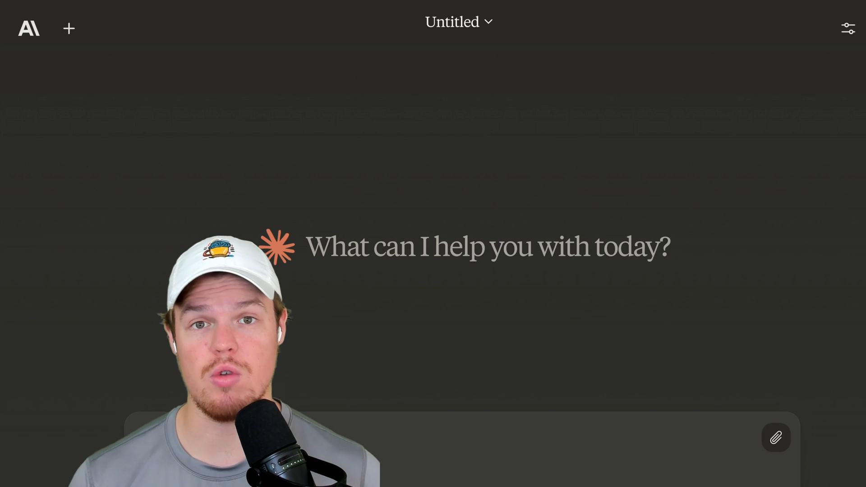